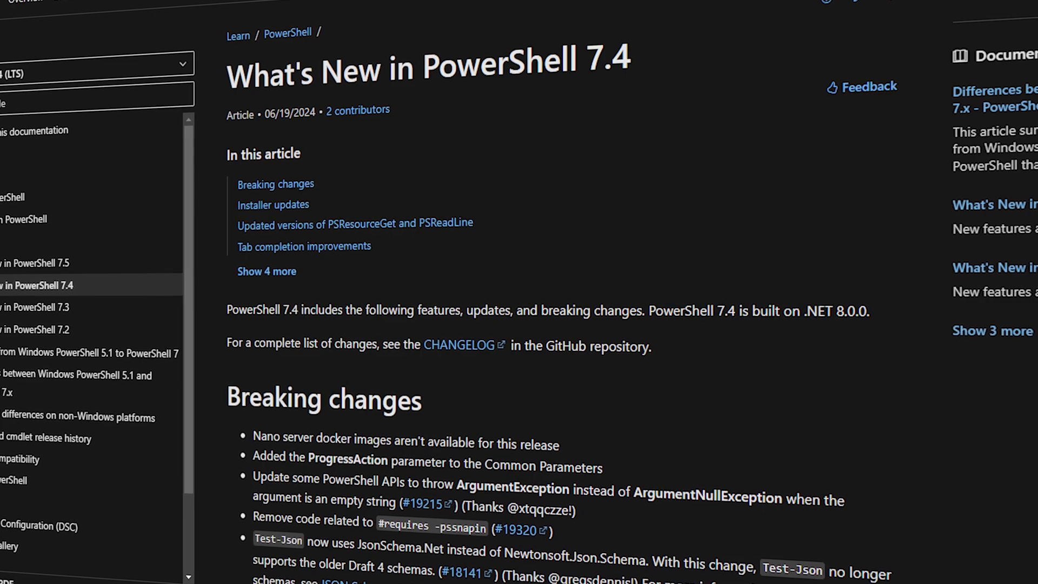
Step: Put away the What's New in PowerShell 7.4 article so the desktop shows
scroll(up, 3)
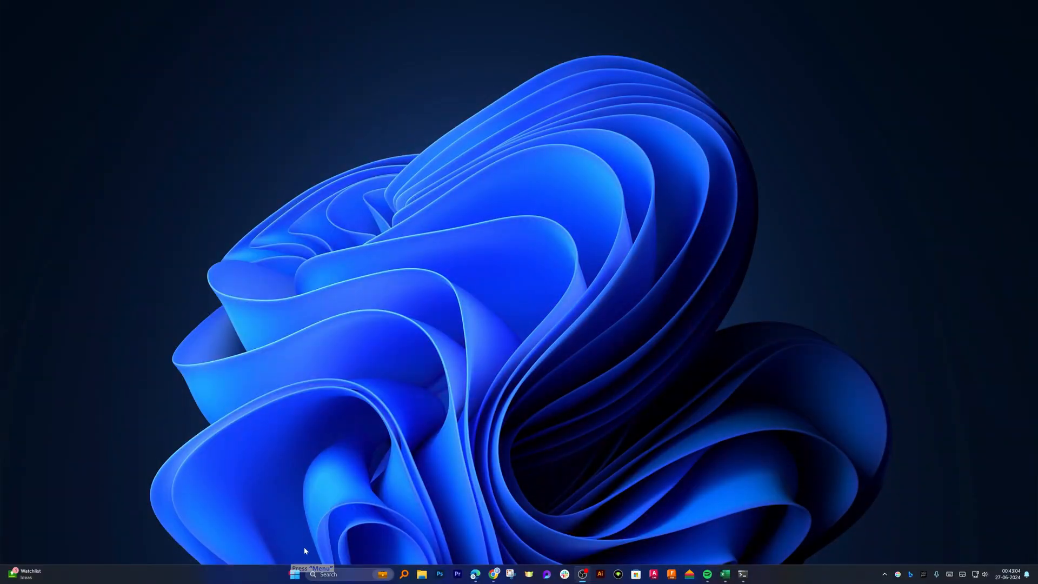
Step: Search the Start menu for "power" and launch Windows PowerShell as administrator
click(294, 575)
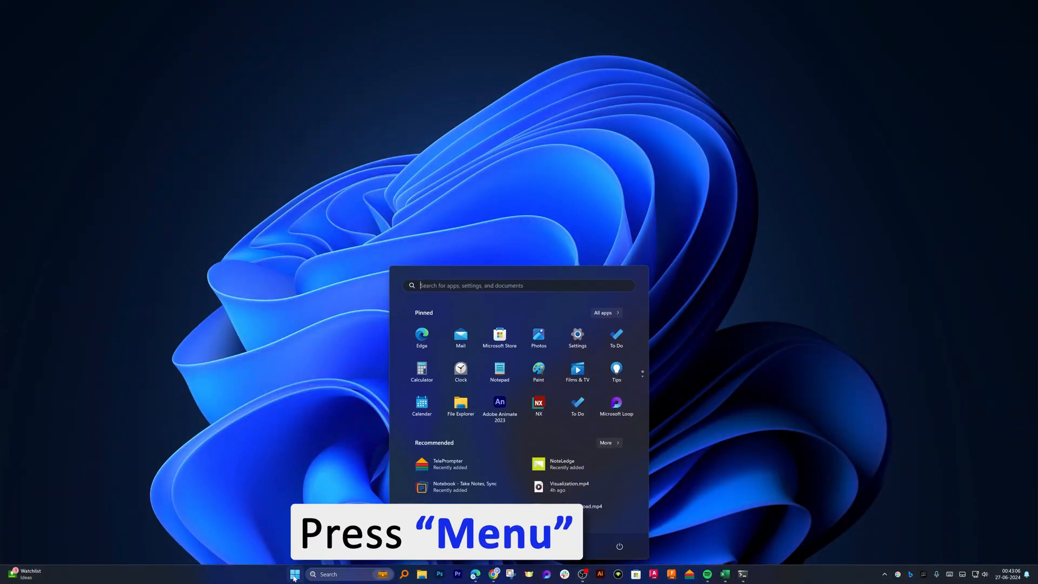
text(powerPoint)
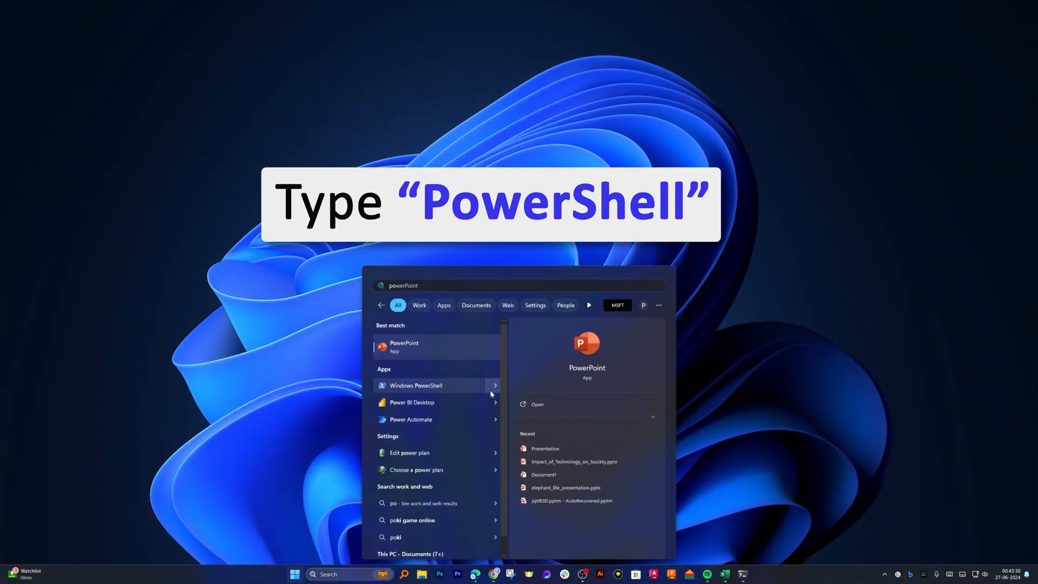
text(power)
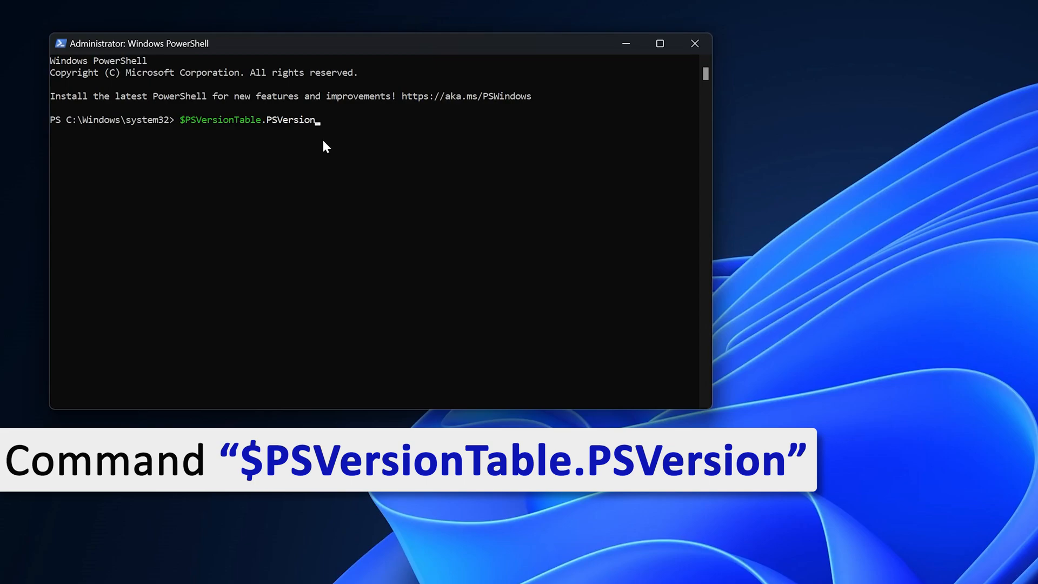
Step: Run $PSVersionTable.PSVersion, reporting version 5.1 build 22621 revision 3672
key(Return)
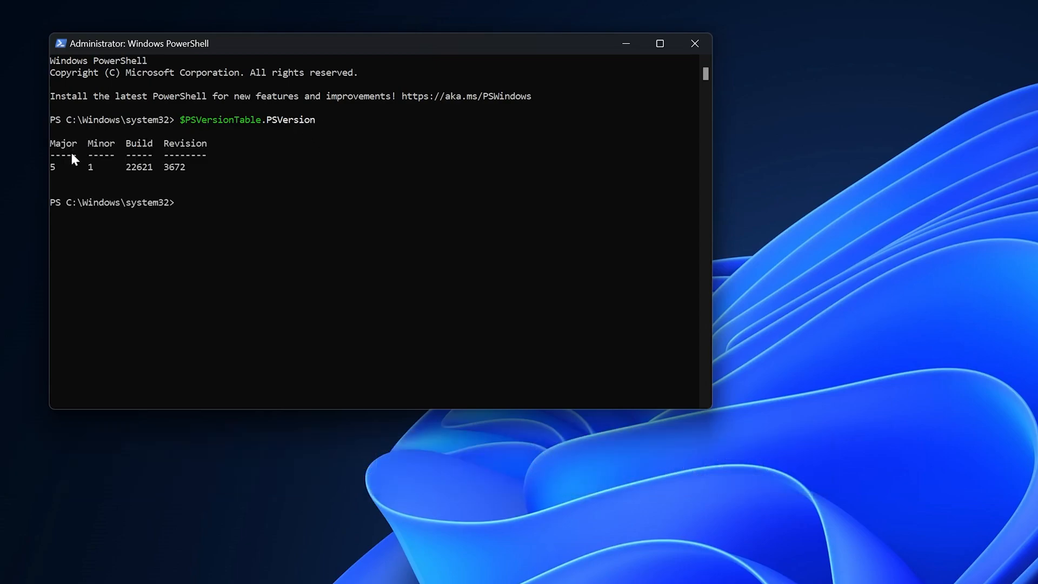
mouse_move(110, 157)
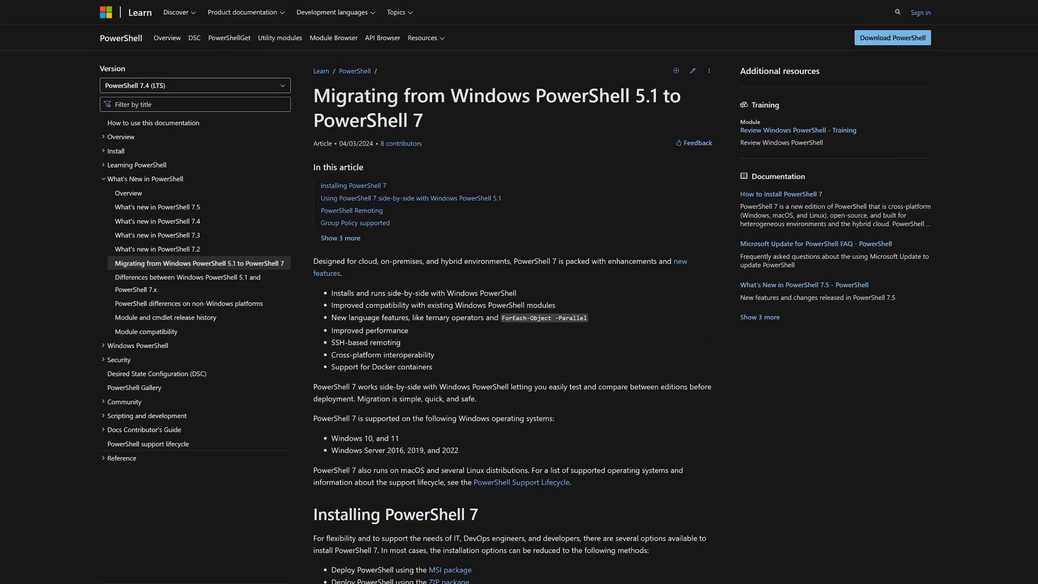
Step: Follow the migration article's Download PowerShell link to the GitHub v7.4.3 release page
double_click(367, 120)
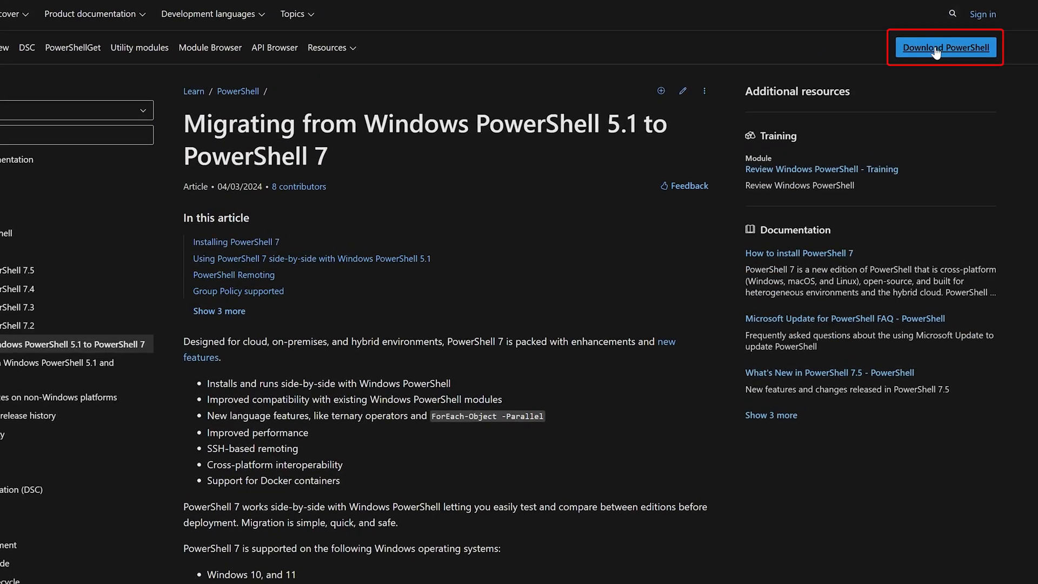
click(945, 46)
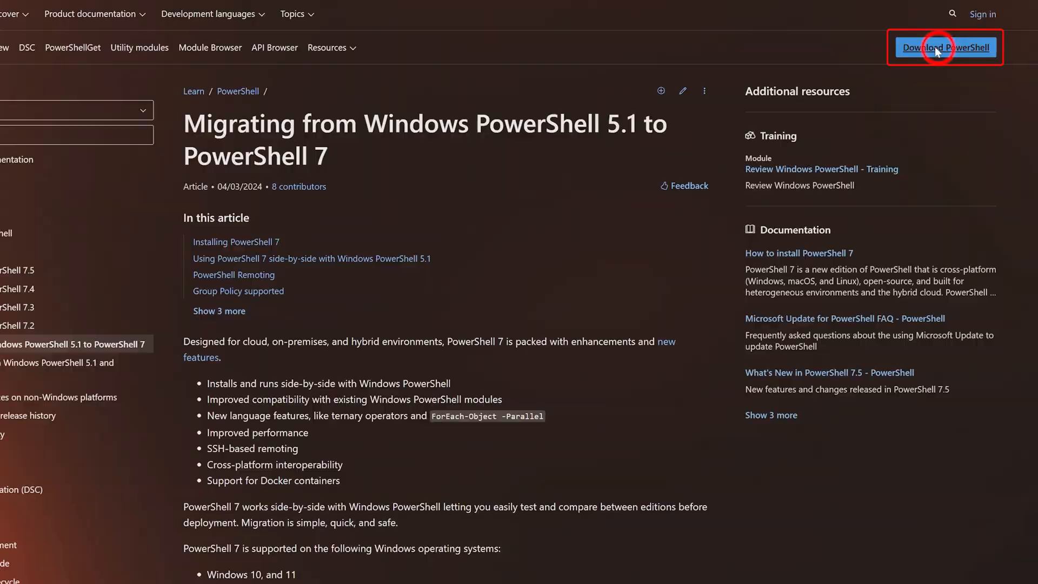
click(945, 47)
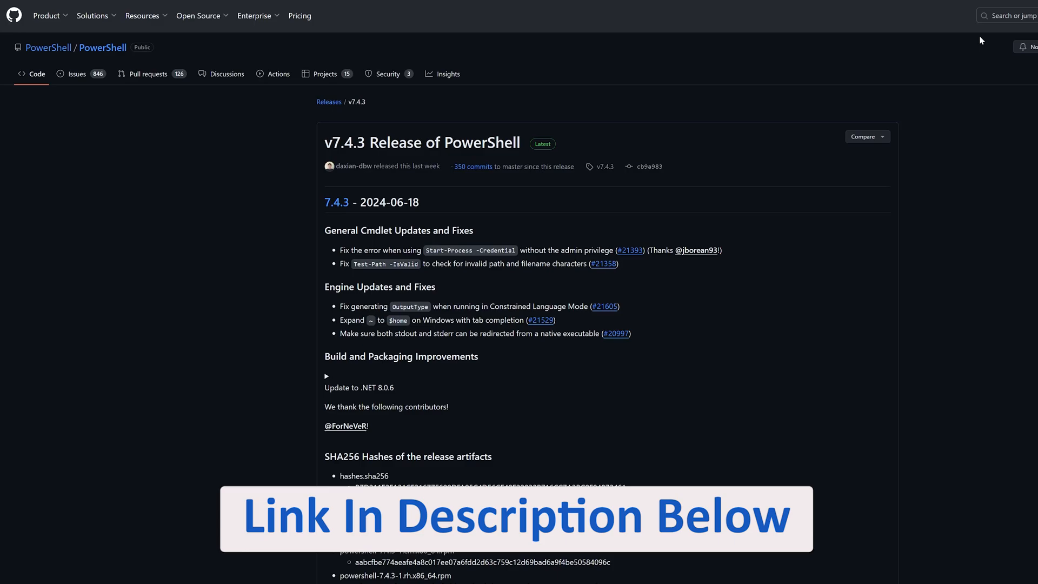
Step: Download PowerShell-7.4.3-win-x64.msi from the release Assets and launch its setup wizard
scroll(down, 3)
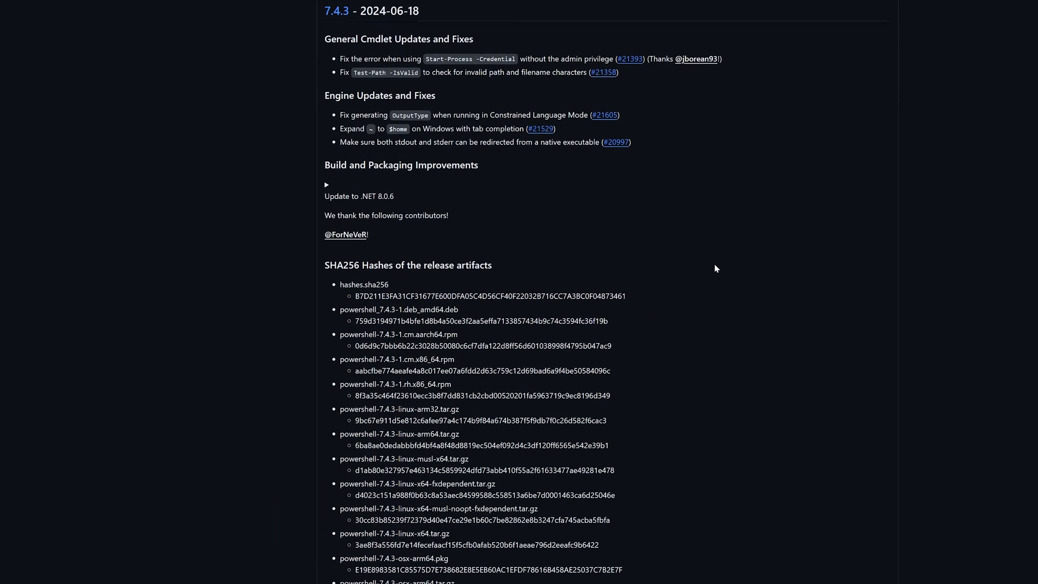
scroll(down, 3)
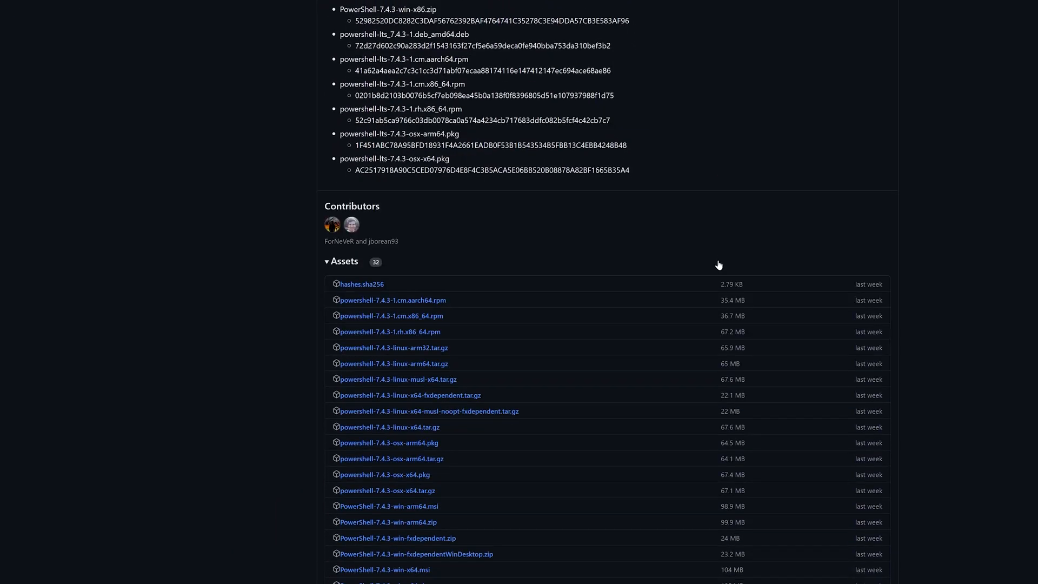
scroll(down, 3)
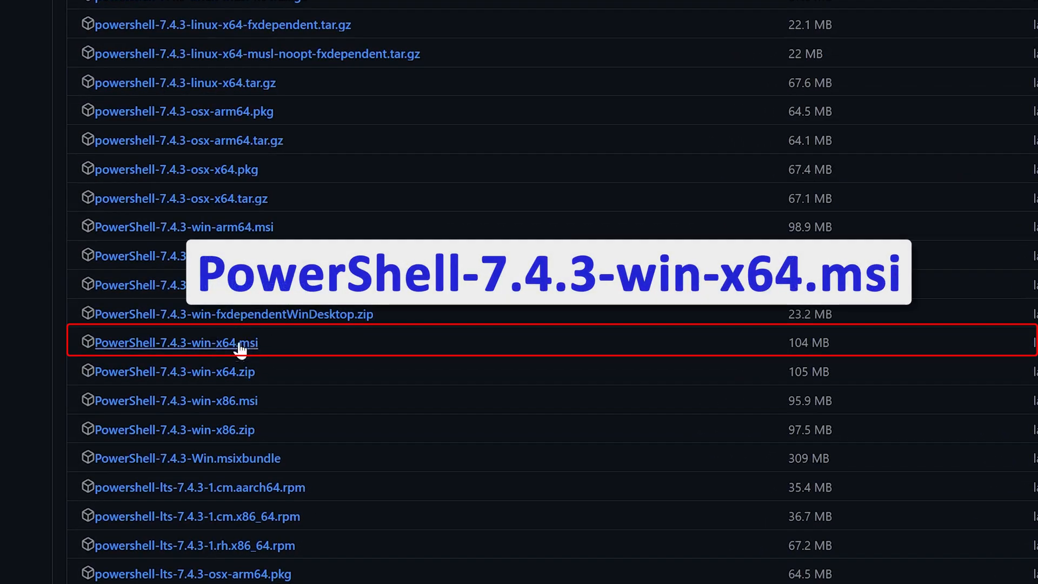
mouse_move(162, 343)
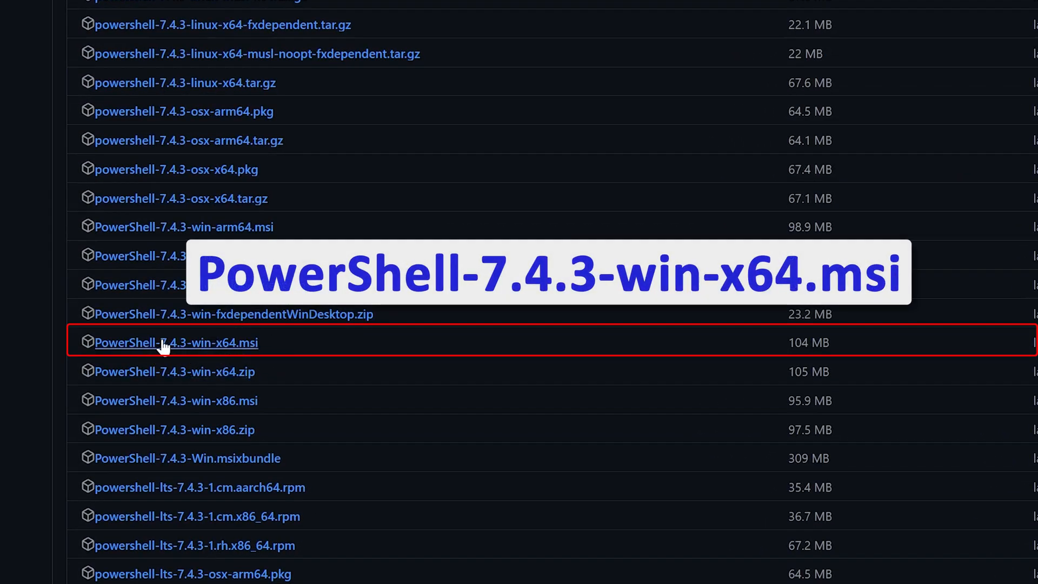
mouse_move(249, 351)
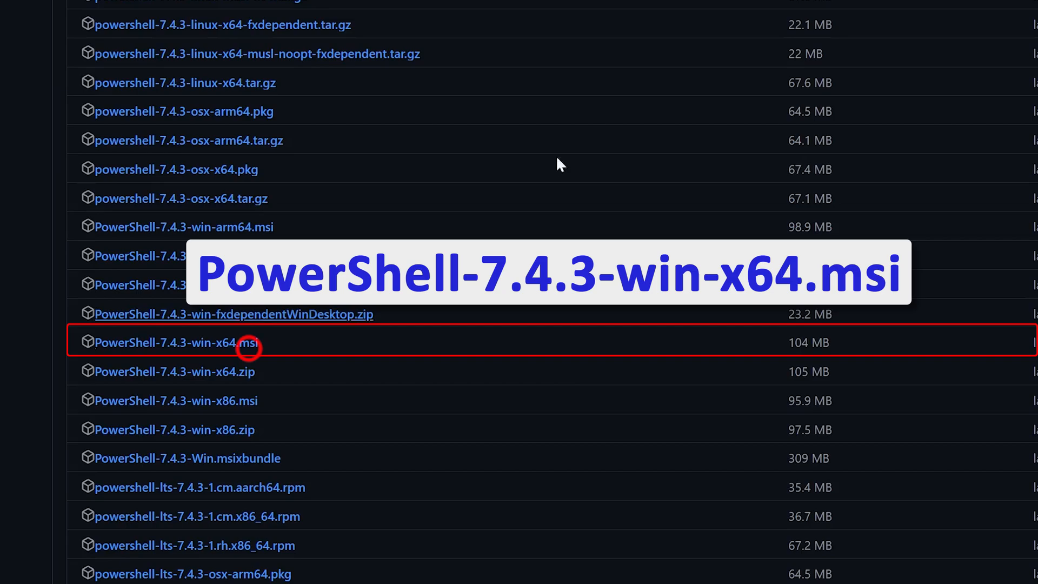
click(177, 342)
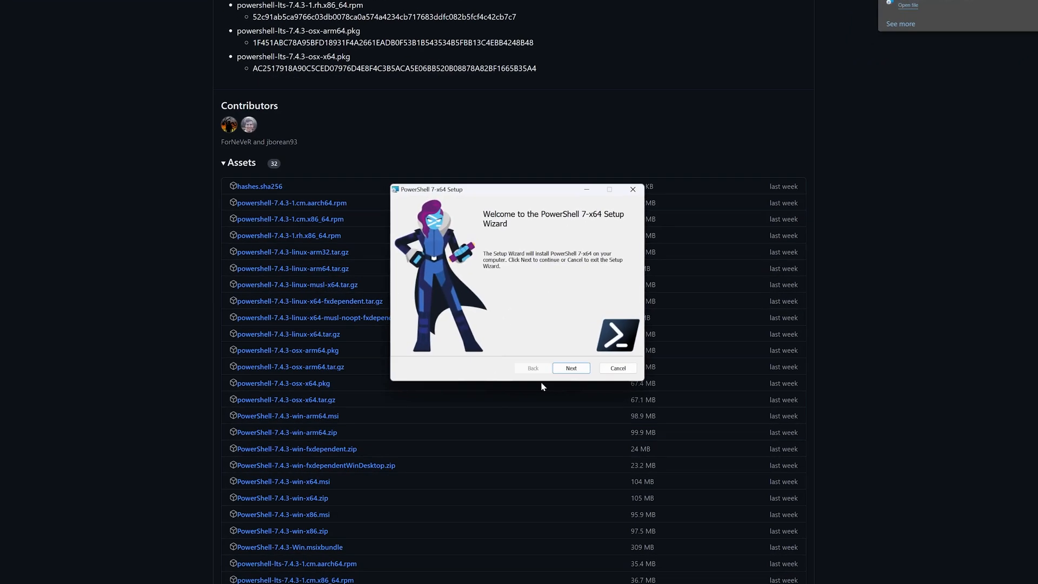
Step: Install PowerShell 7.4.3 with default options, launching PowerShell when setup finishes
click(570, 368)
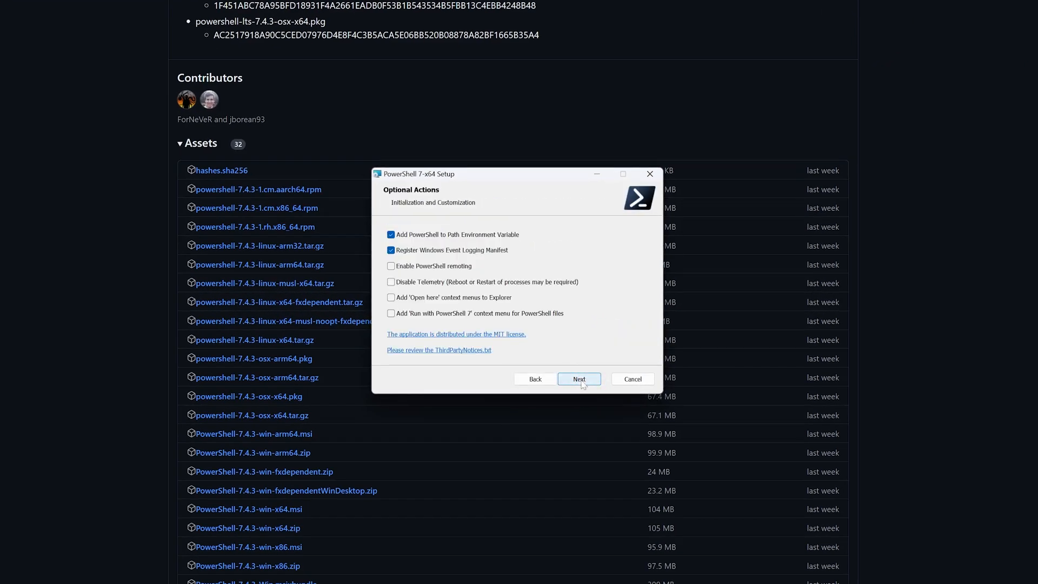
click(577, 379)
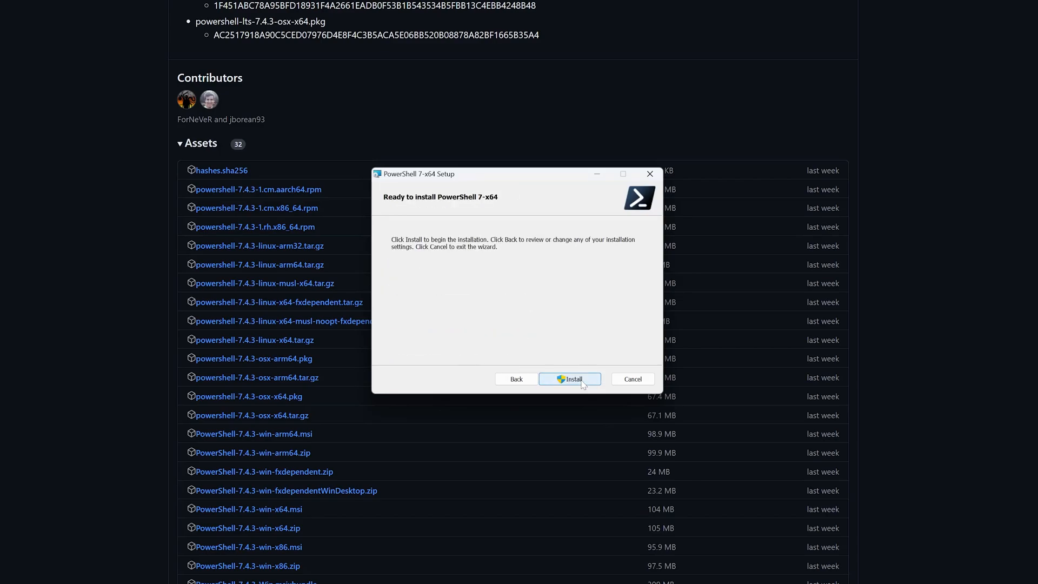
click(570, 379)
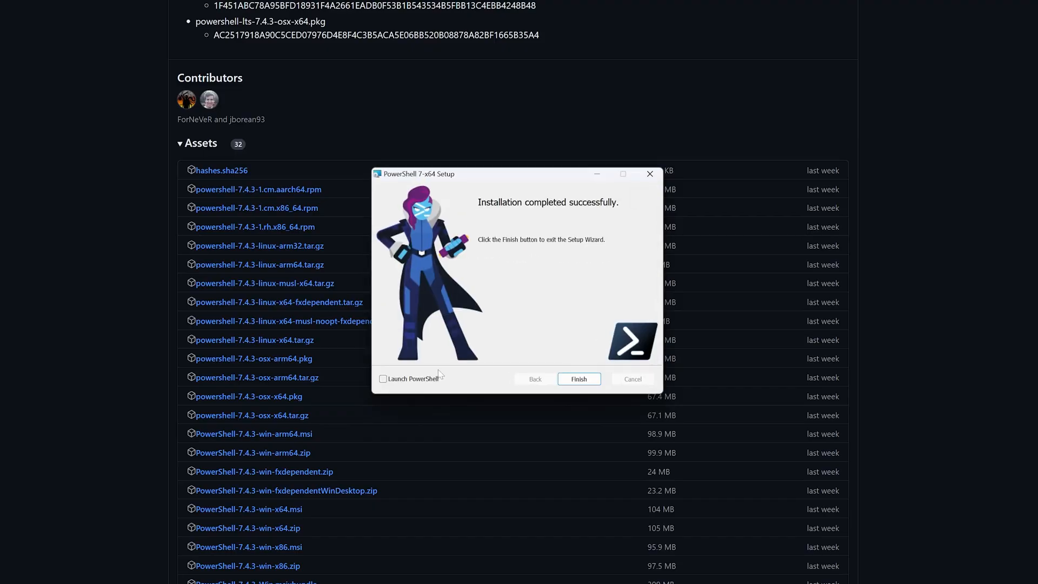
click(383, 379)
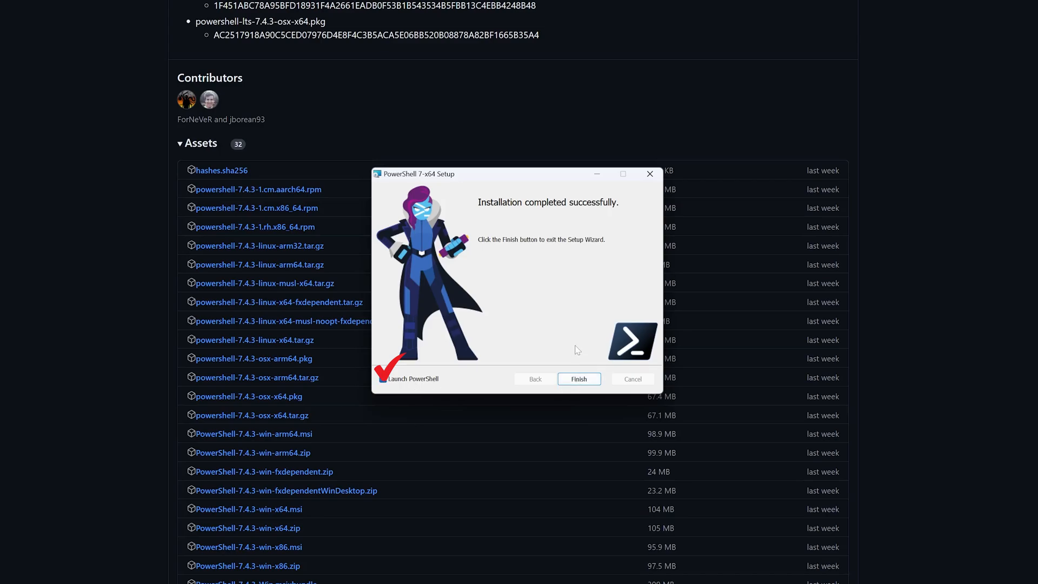
click(578, 378)
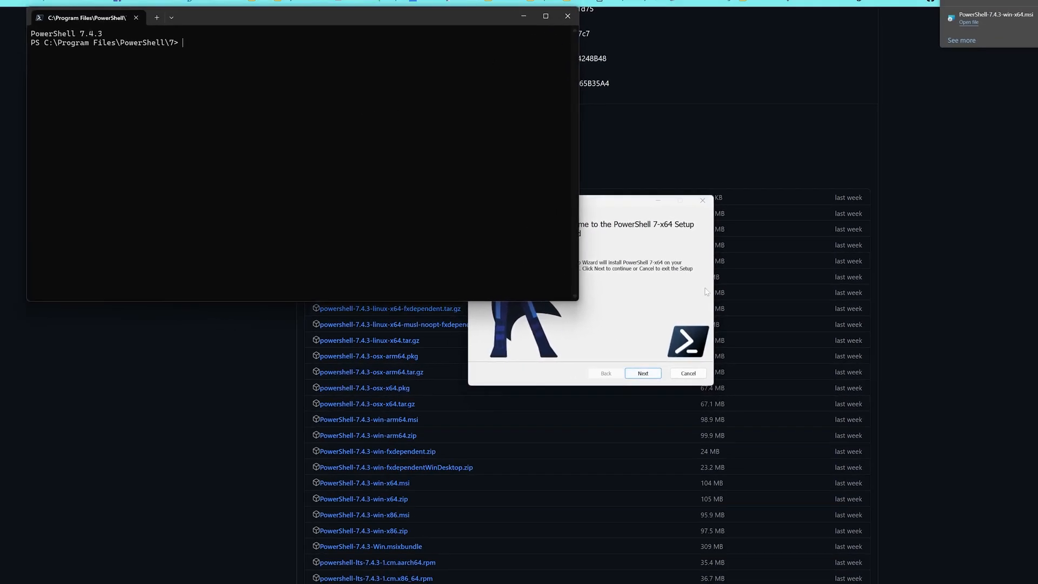
Step: Cancel and close the duplicate setup wizard
click(688, 373)
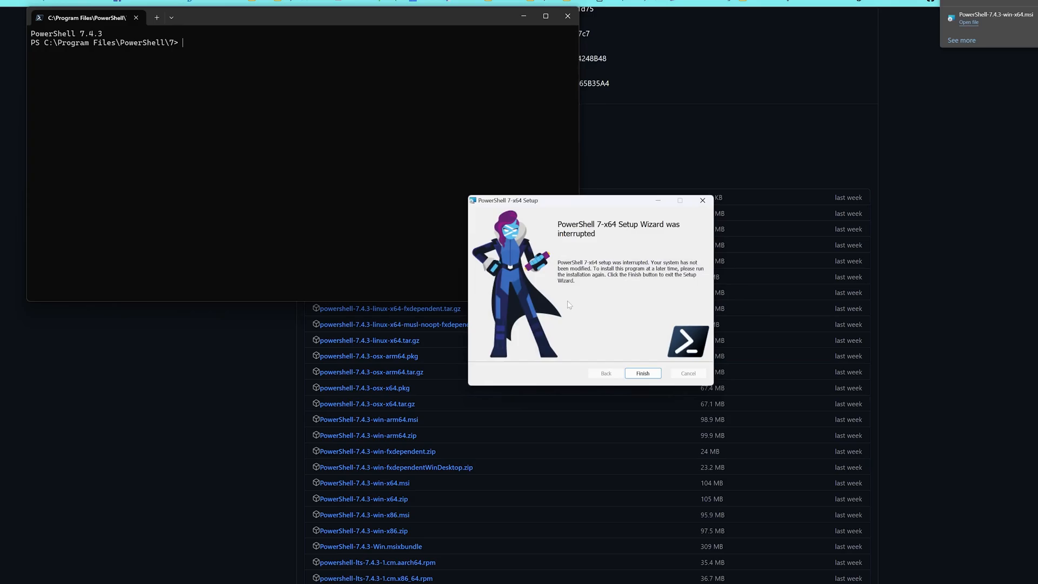
click(641, 373)
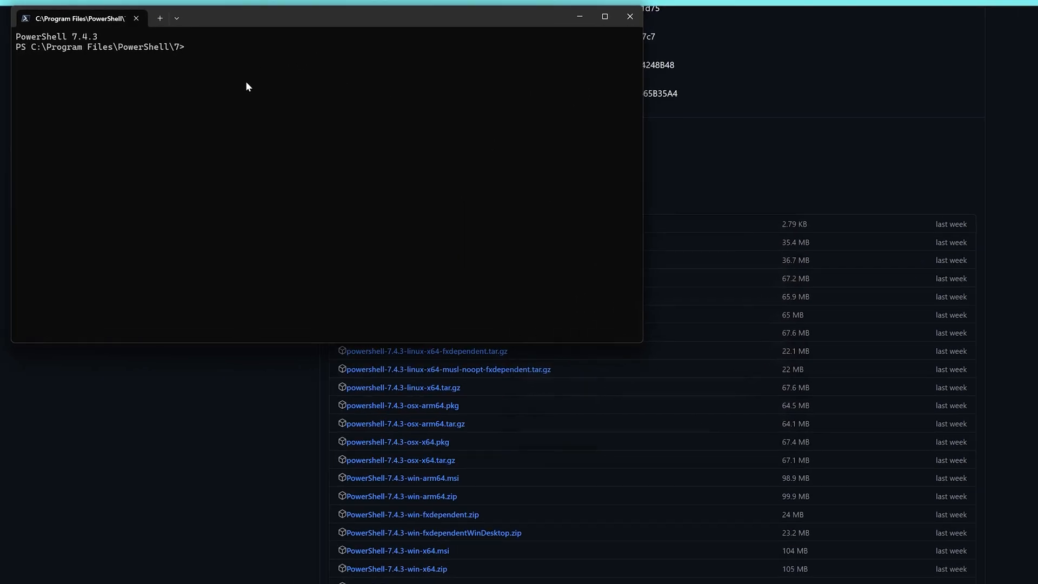
mouse_move(78, 41)
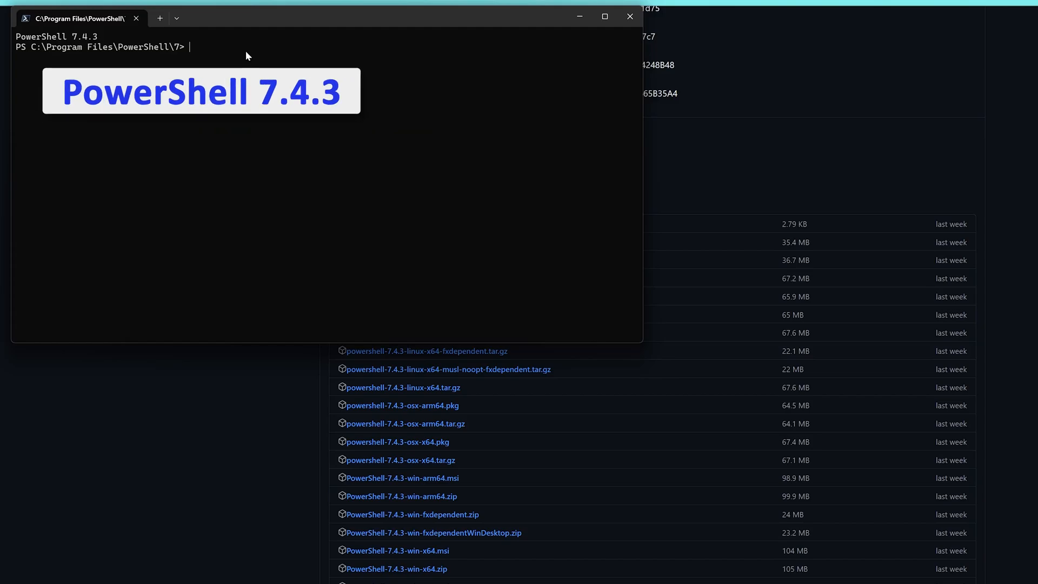
Step: Run $PSVersionTable.PSVersion in PowerShell 7, reporting Major 7, Minor 4, Patch 3
text($PSVersionTable.PSVersion)
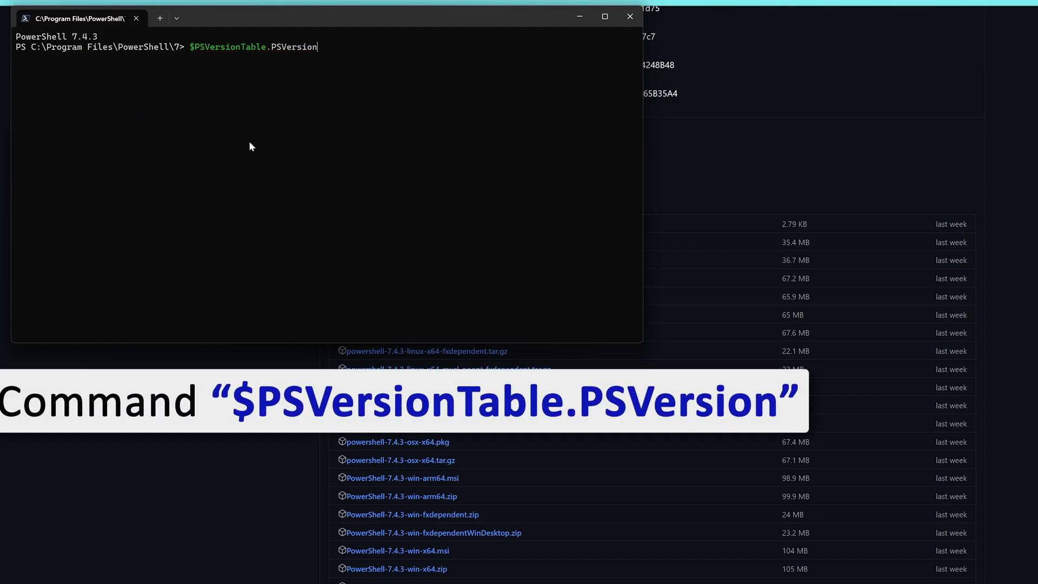
key(Return)
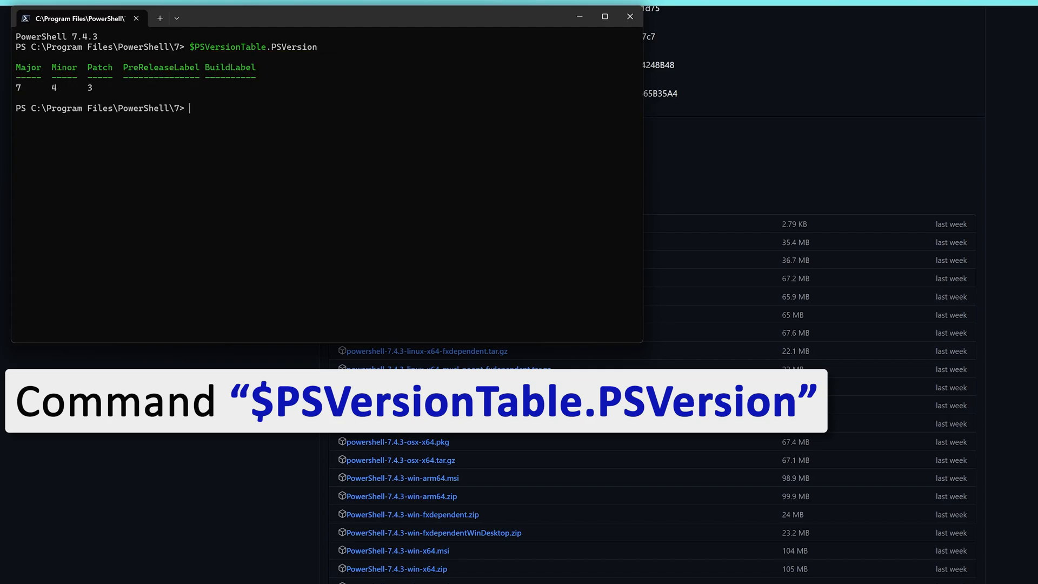
mouse_move(66, 92)
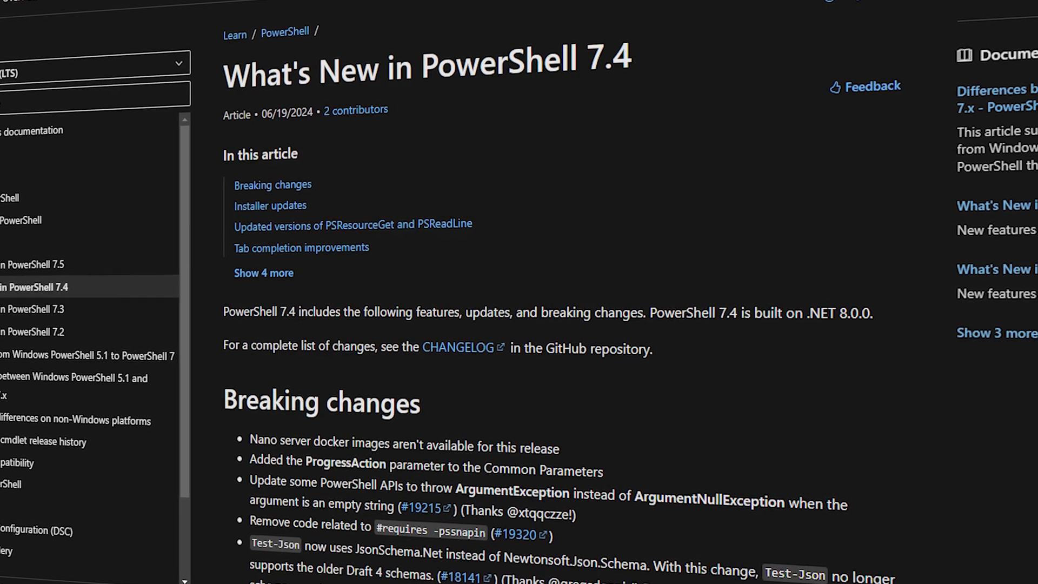
Step: Follow the article's release-notes link to the GitHub v7.4.3 release page
scroll(up, 3)
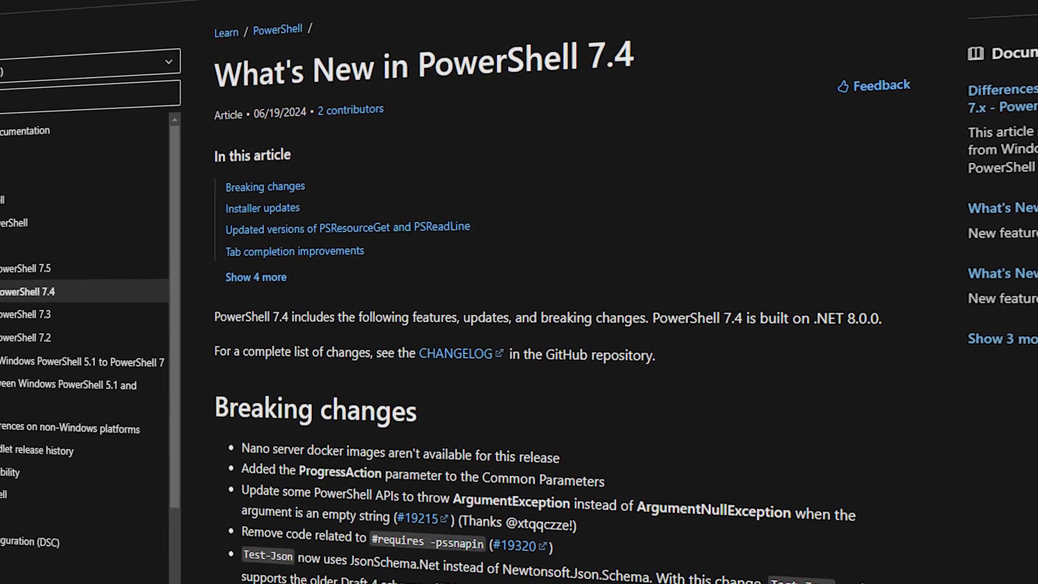
click(452, 353)
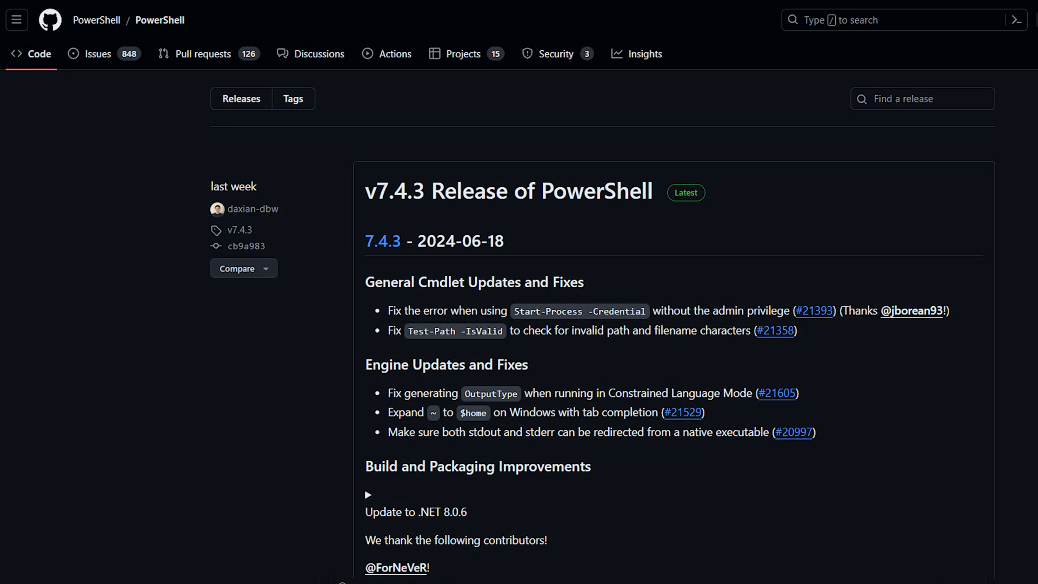